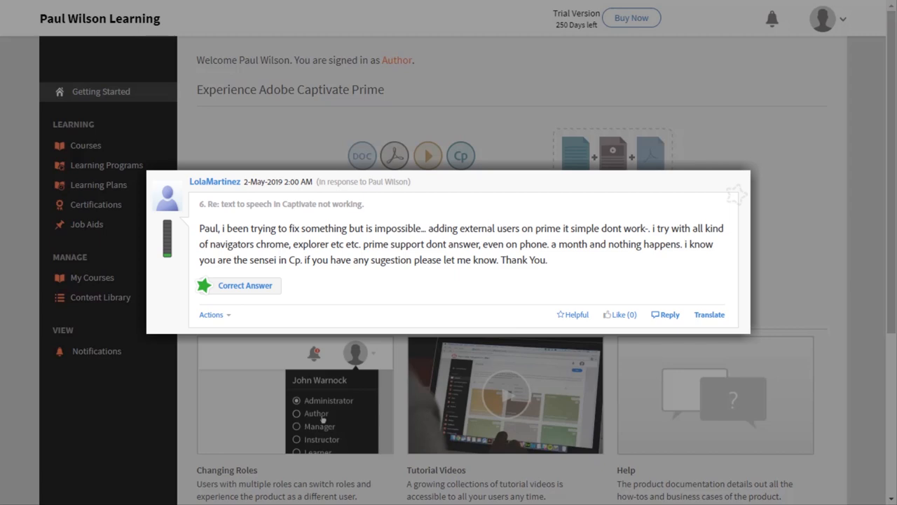
# Show the profile menu listing the roles the account can switch to.
pyautogui.click(738, 194)
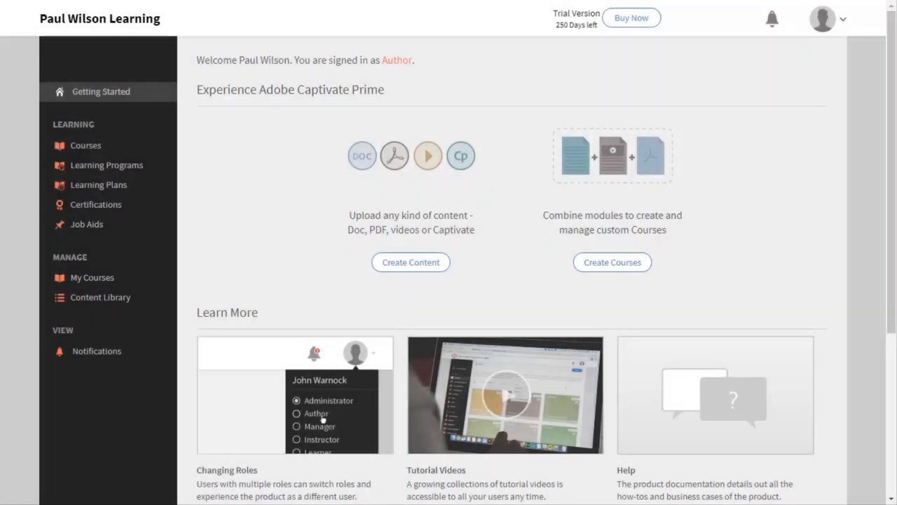
pyautogui.moveTo(746, 171)
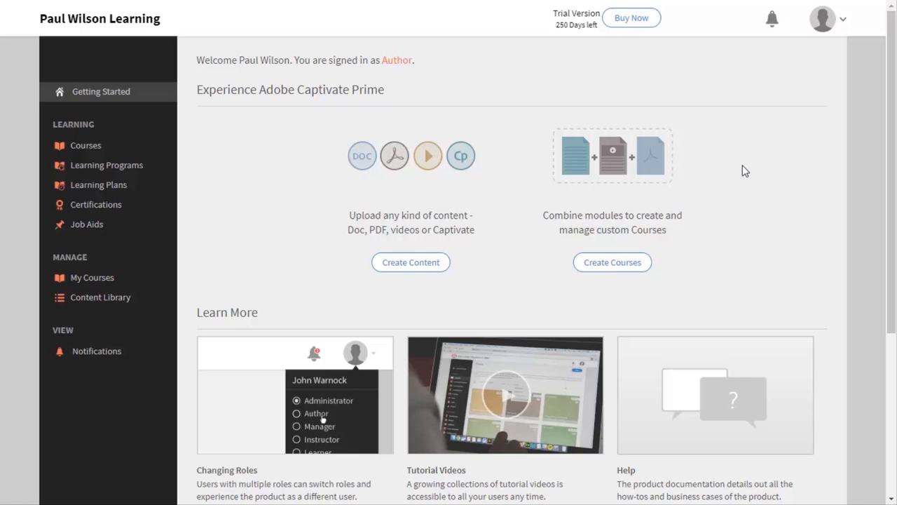
pyautogui.moveTo(775, 164)
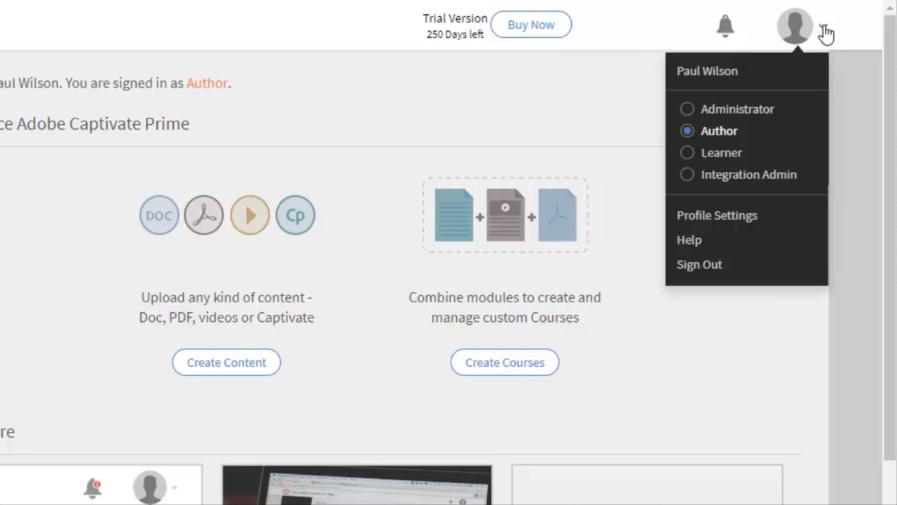
pyautogui.moveTo(718, 133)
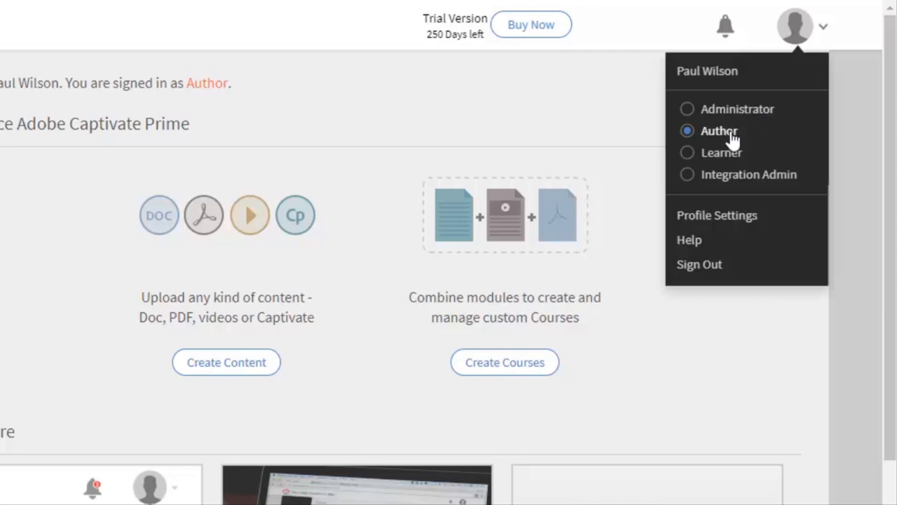
pyautogui.moveTo(732, 157)
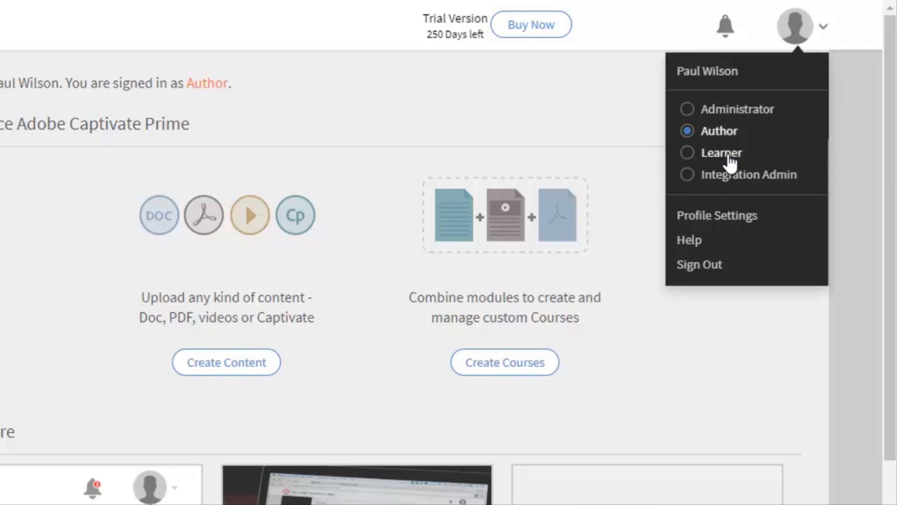
pyautogui.moveTo(736, 112)
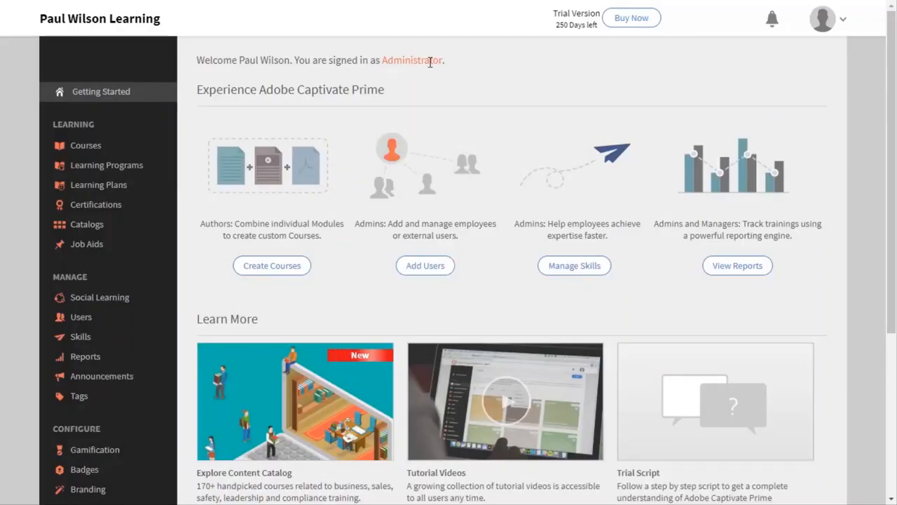
pyautogui.moveTo(425, 265)
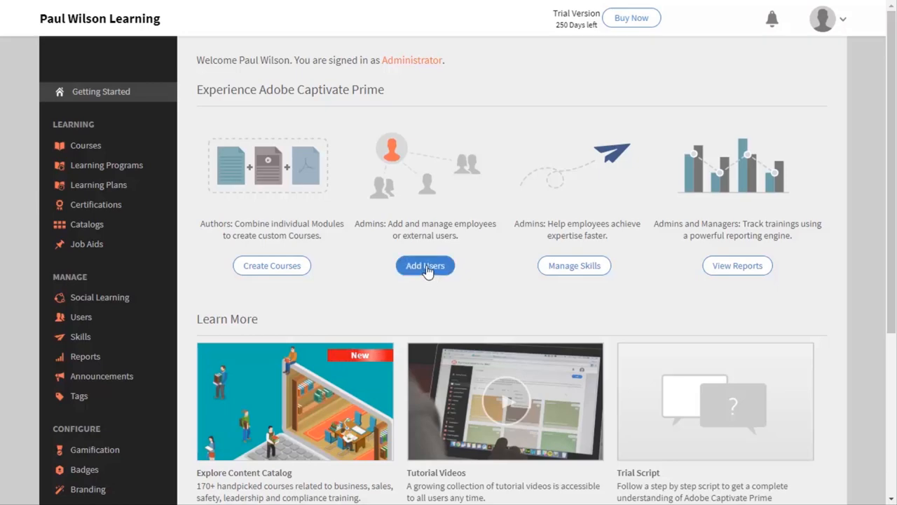
# Go from the Administrator Getting Started page to adding and managing users.
pyautogui.click(425, 265)
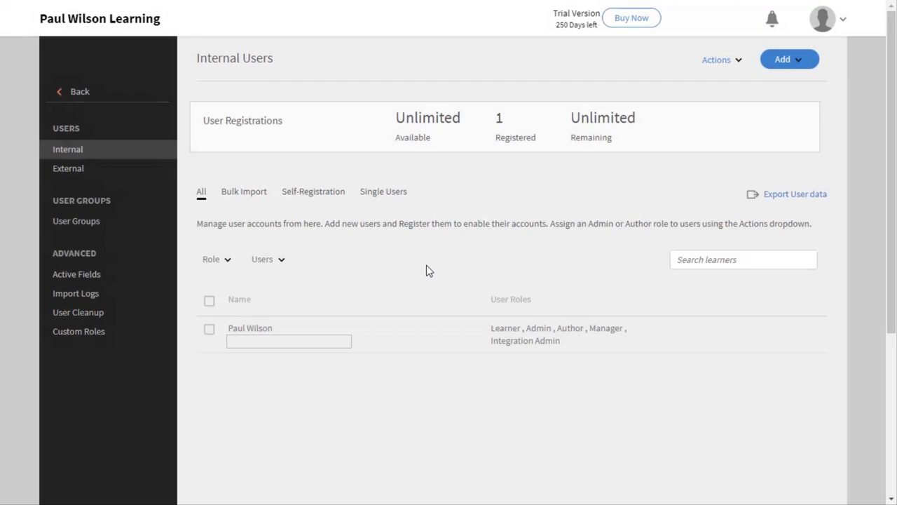
pyautogui.moveTo(791, 63)
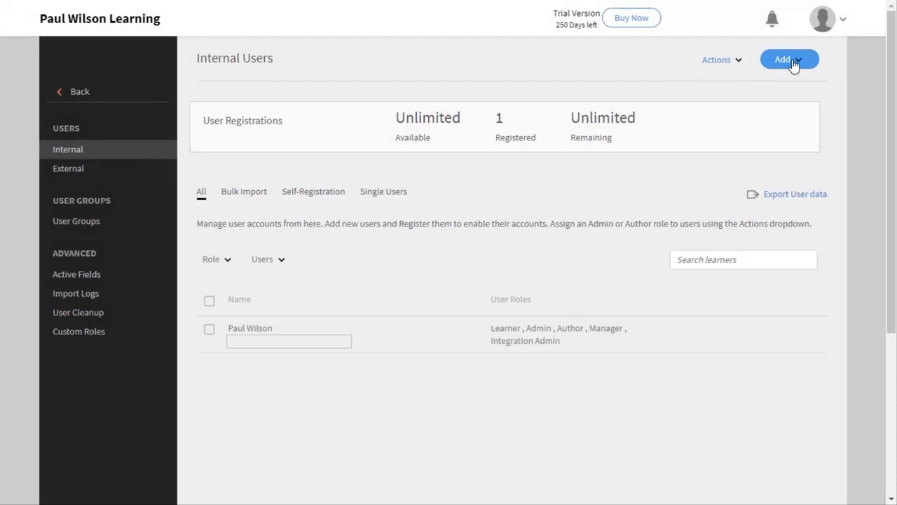
# Show the Add choices for internal users: CSV upload, self-registration or single user.
pyautogui.click(789, 59)
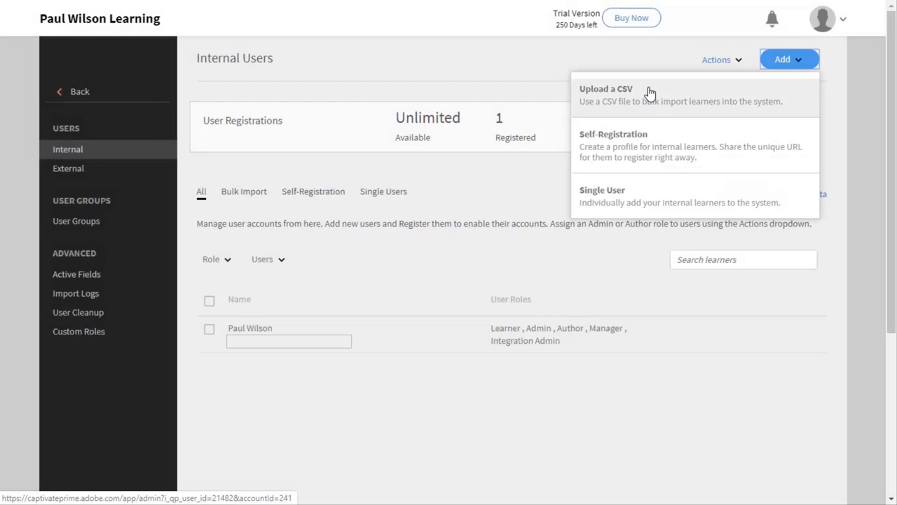
pyautogui.moveTo(688, 153)
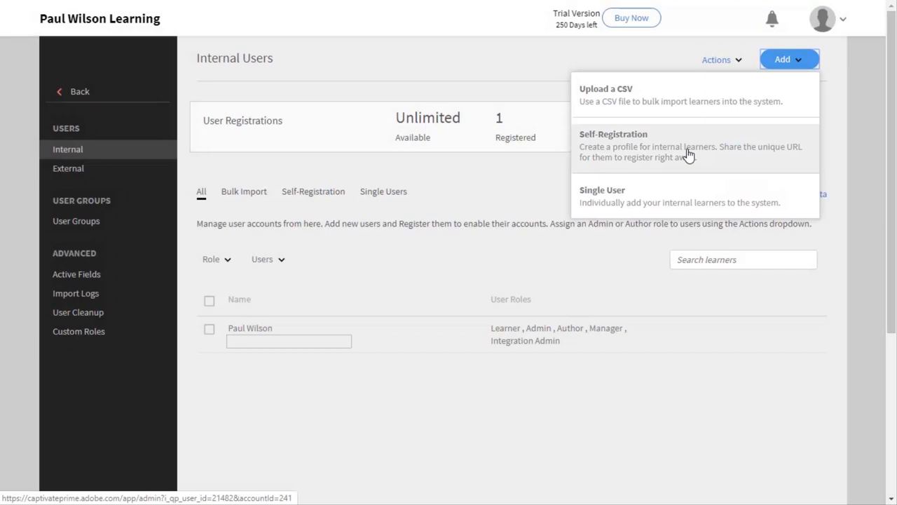
pyautogui.moveTo(656, 153)
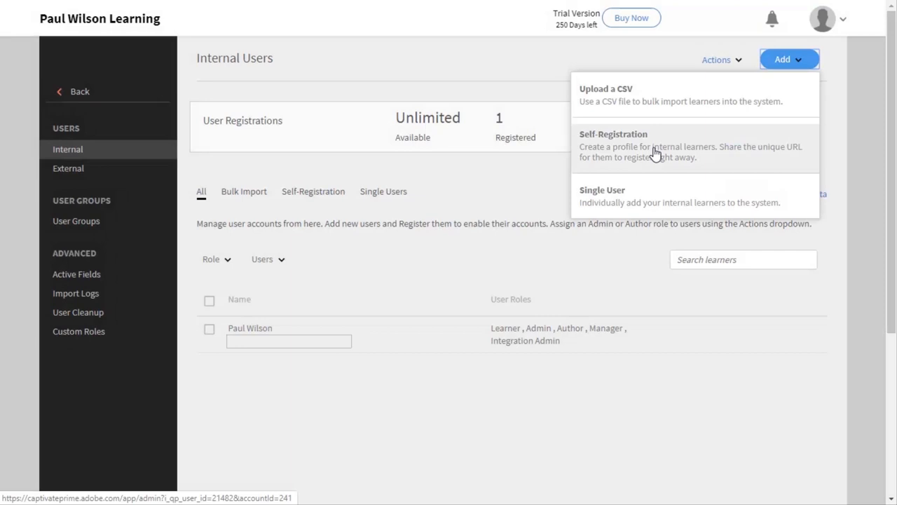
pyautogui.moveTo(653, 202)
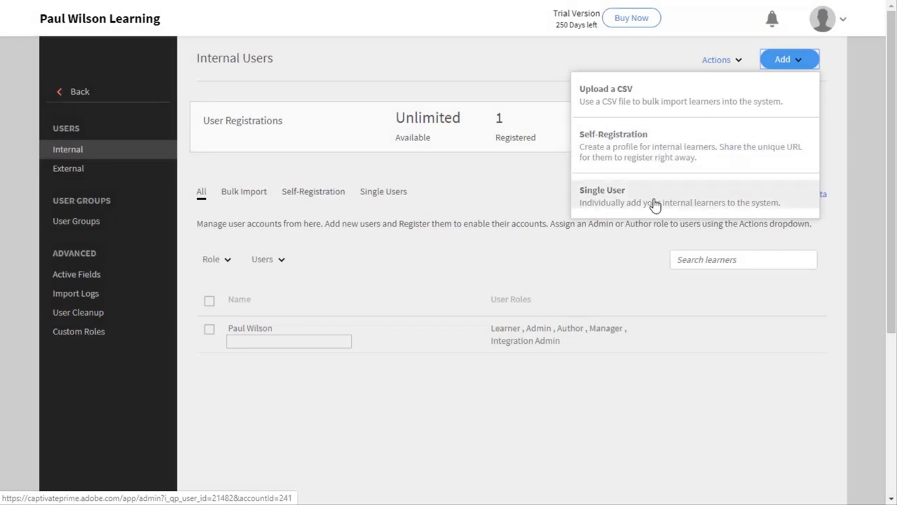
pyautogui.moveTo(645, 197)
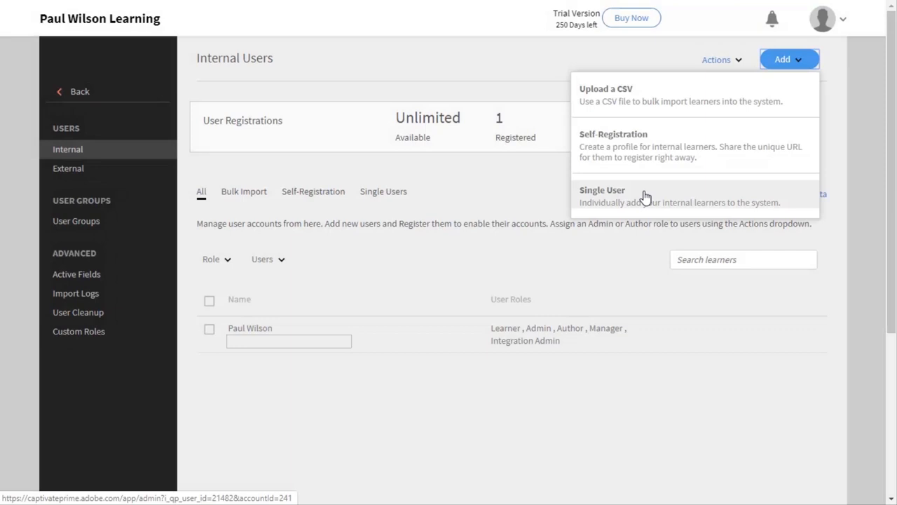
# Choose Single User to get the individual Add User form.
pyautogui.click(603, 189)
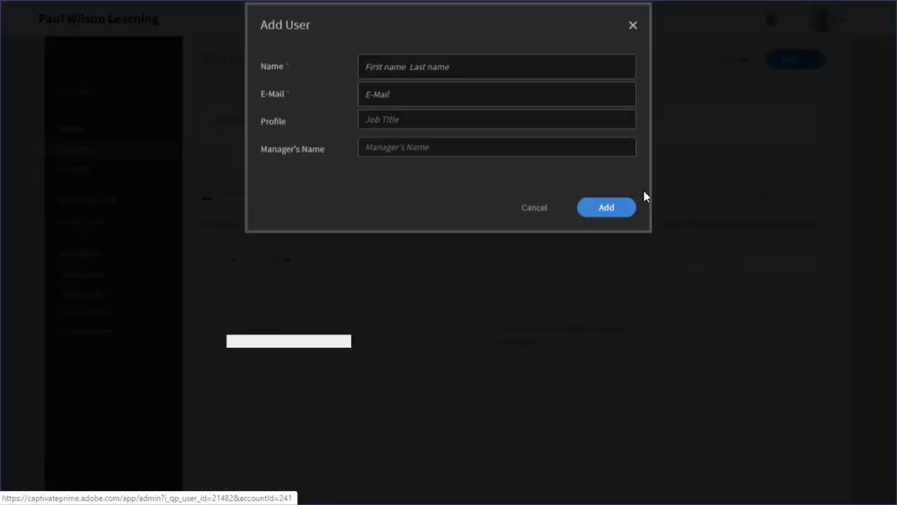
pyautogui.click(496, 101)
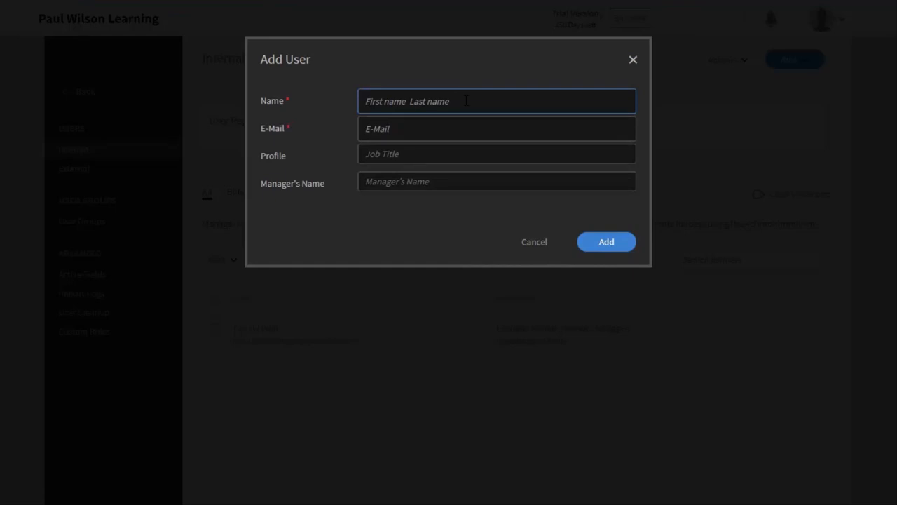
pyautogui.write('Mo')
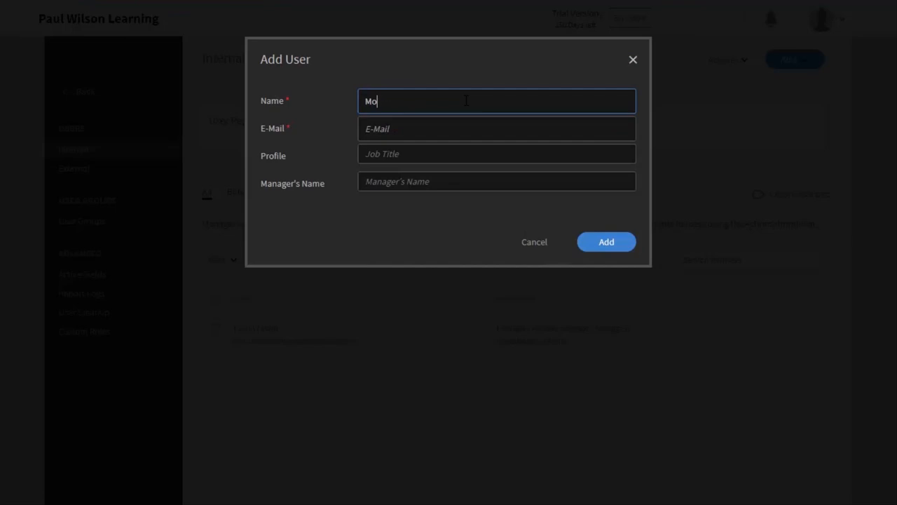
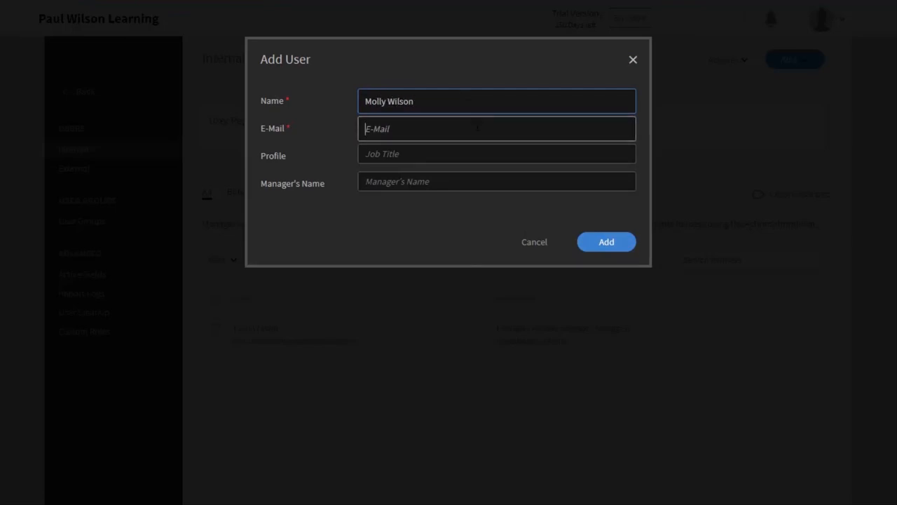
pyautogui.click(497, 129)
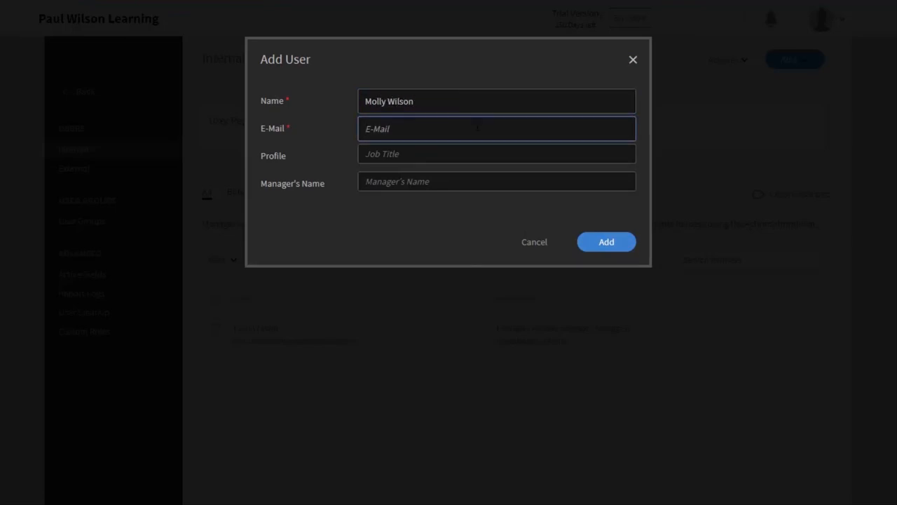
pyautogui.click(497, 129)
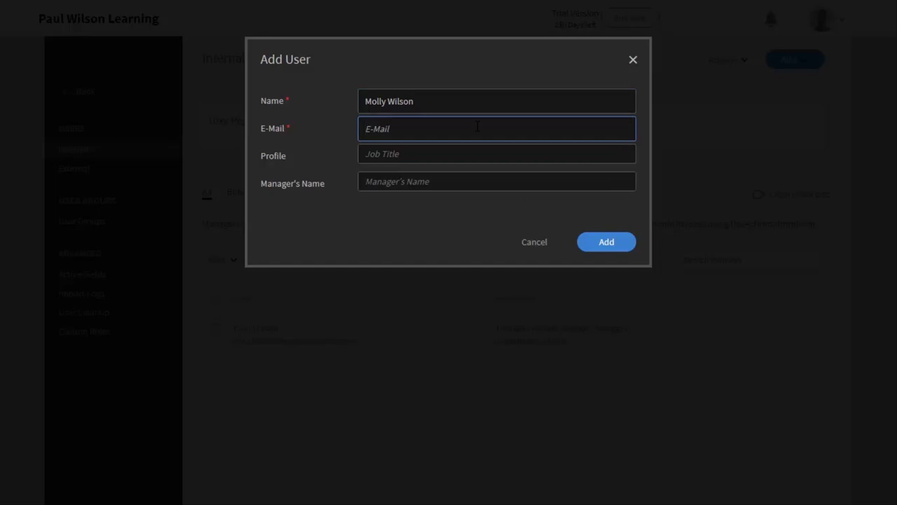
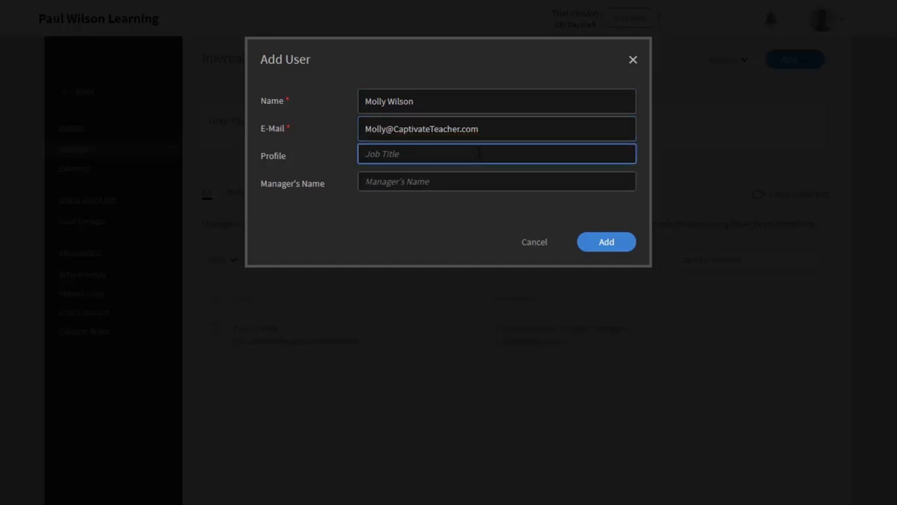
pyautogui.write('Associate')
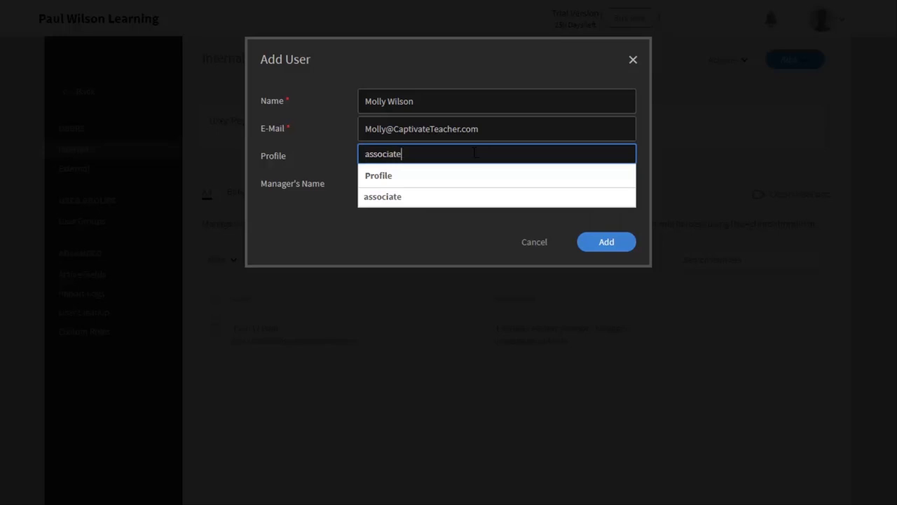
pyautogui.click(382, 196)
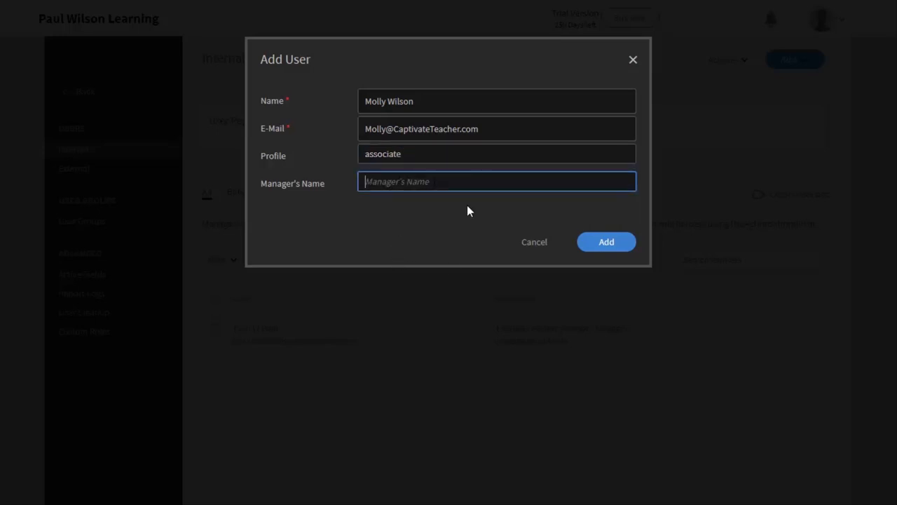
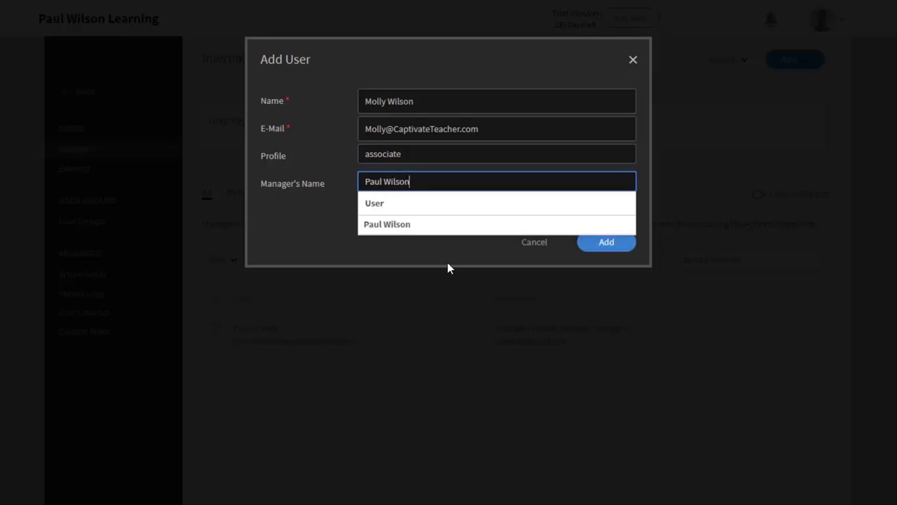
pyautogui.click(387, 224)
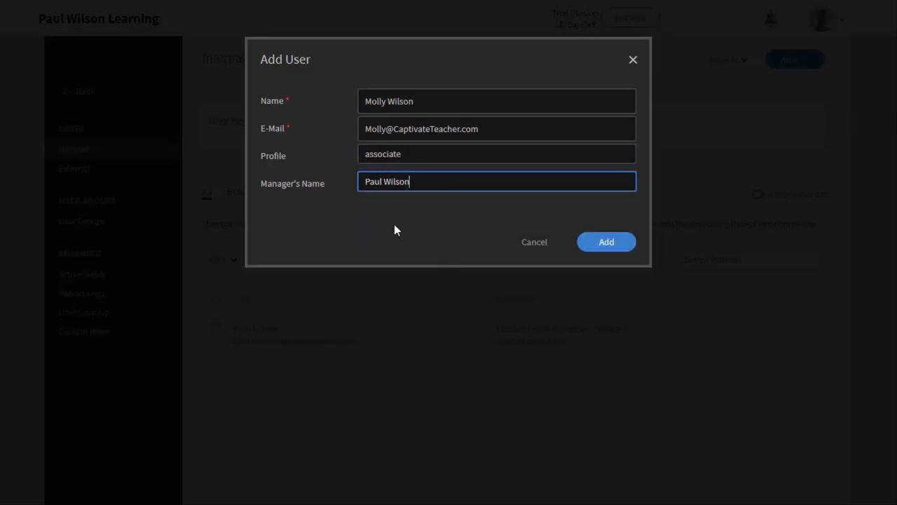
pyautogui.moveTo(406, 209)
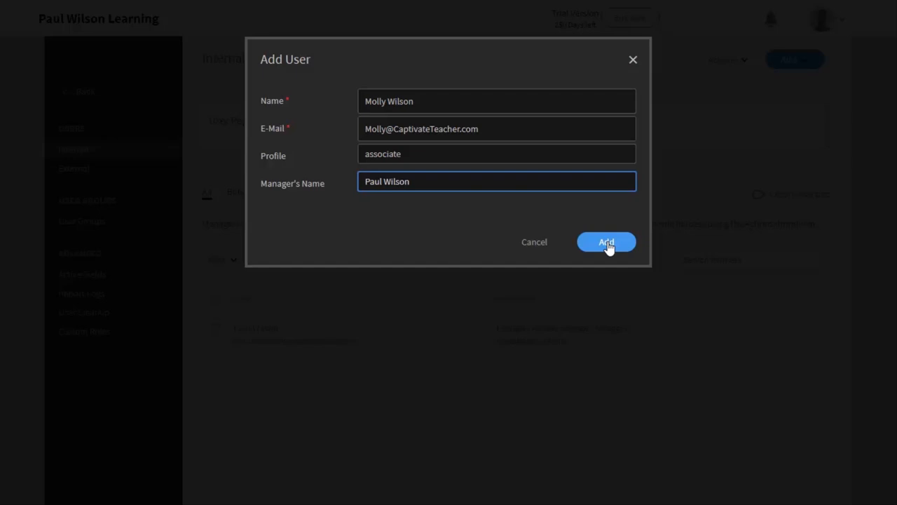
pyautogui.click(606, 241)
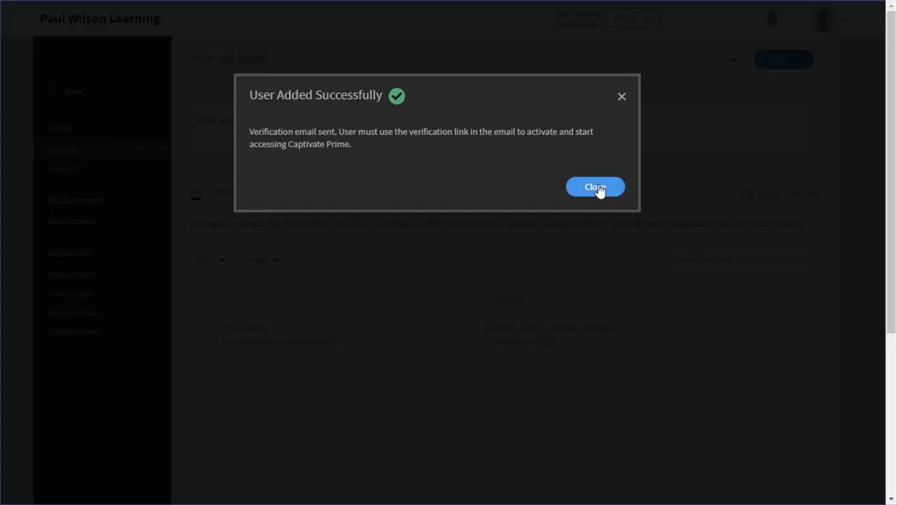
pyautogui.click(594, 187)
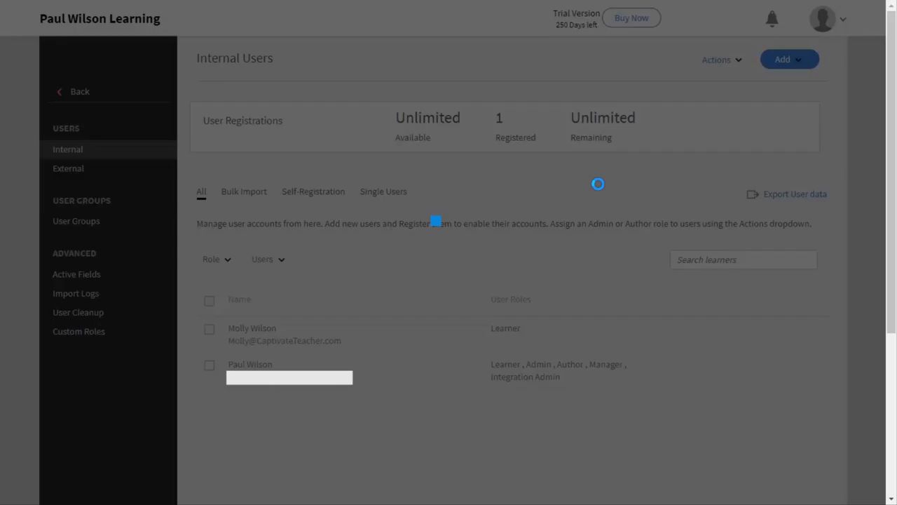